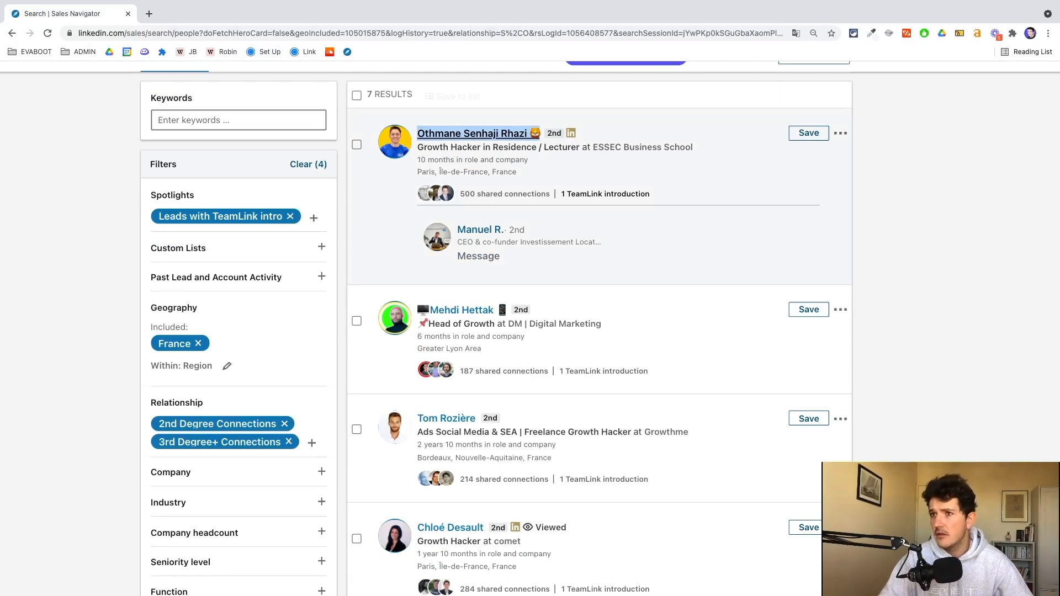
pyautogui.click(474, 132)
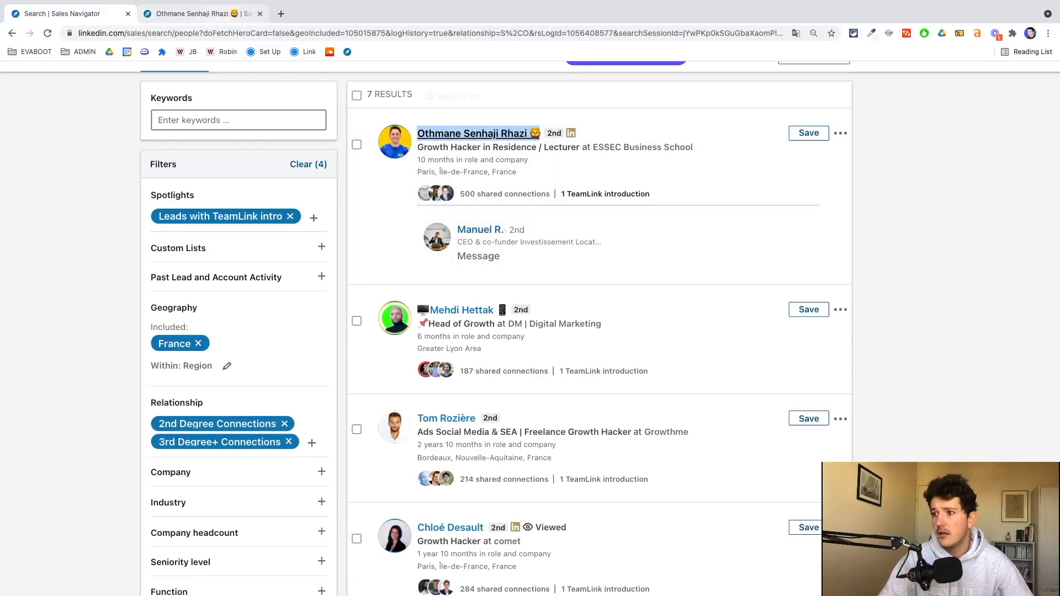
pyautogui.click(473, 133)
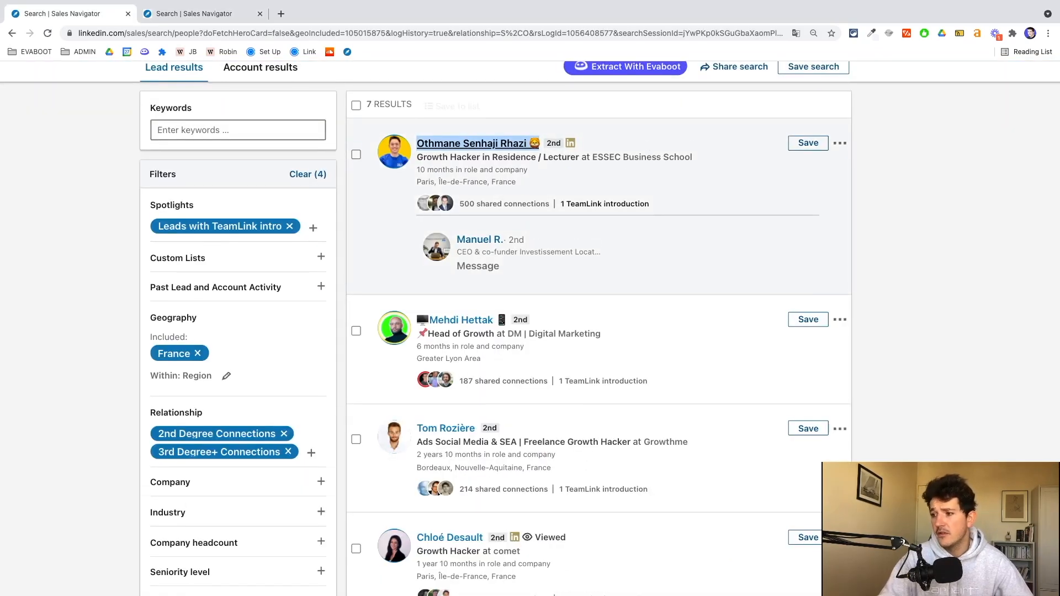
pyautogui.scroll(-3)
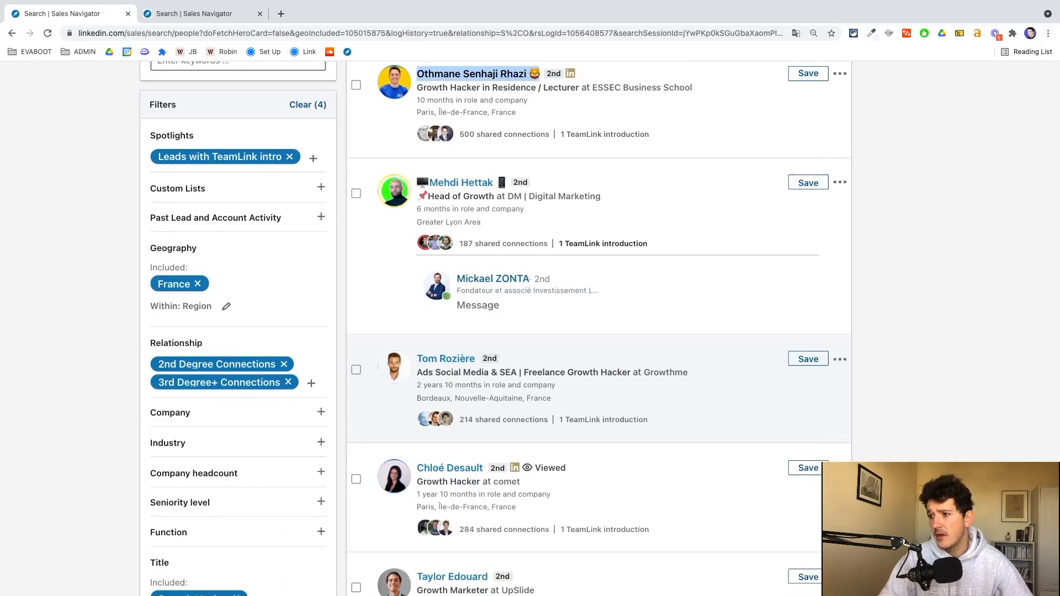
pyautogui.scroll(-3)
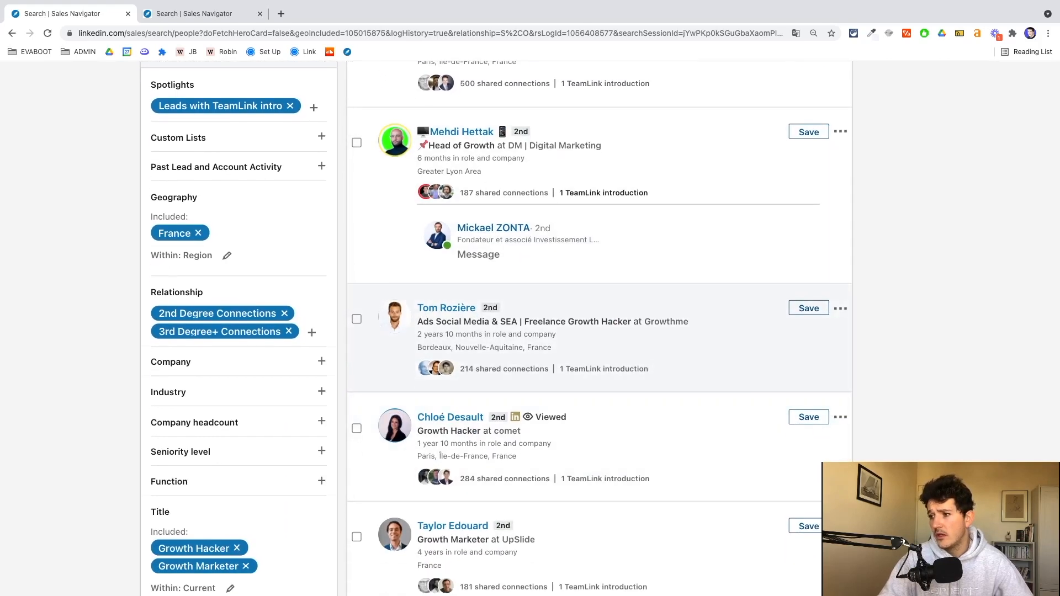
pyautogui.scroll(-3)
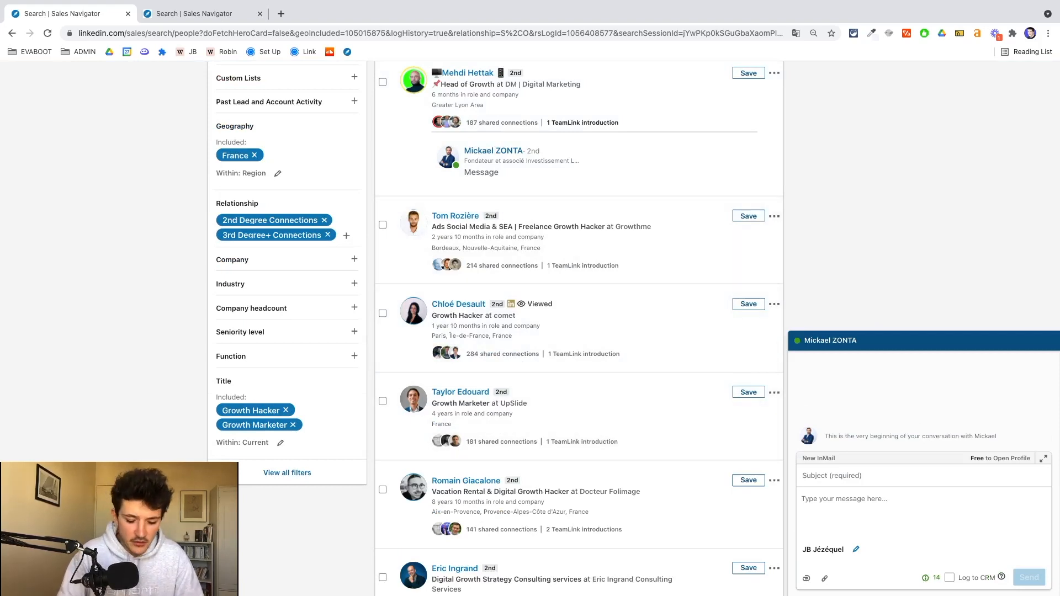
# Greet Mickael and mention Mehdi with his pasted profile link.
pyautogui.write('Hi')
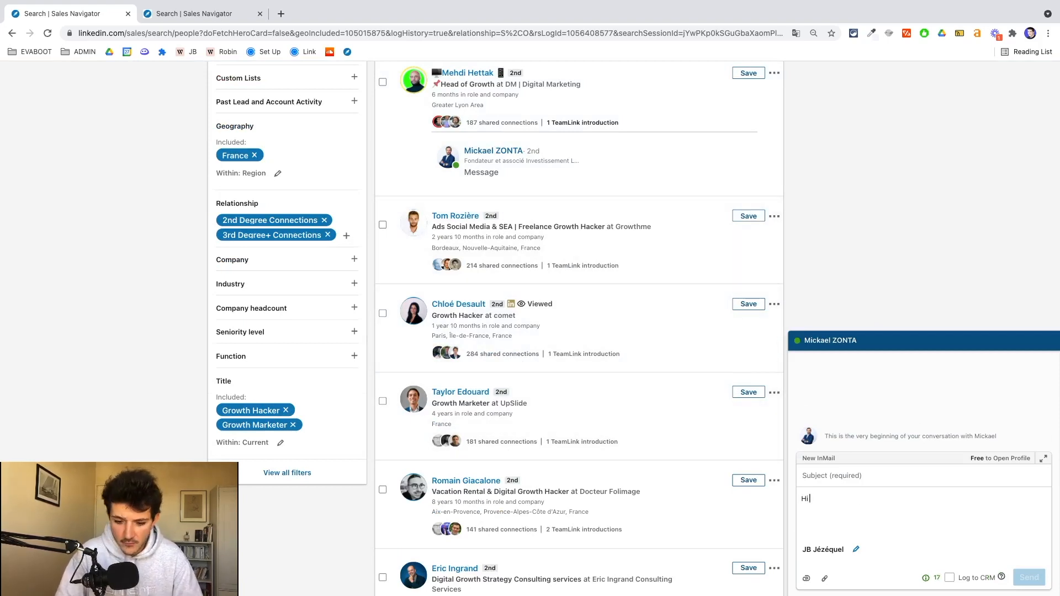
pyautogui.write('Ma')
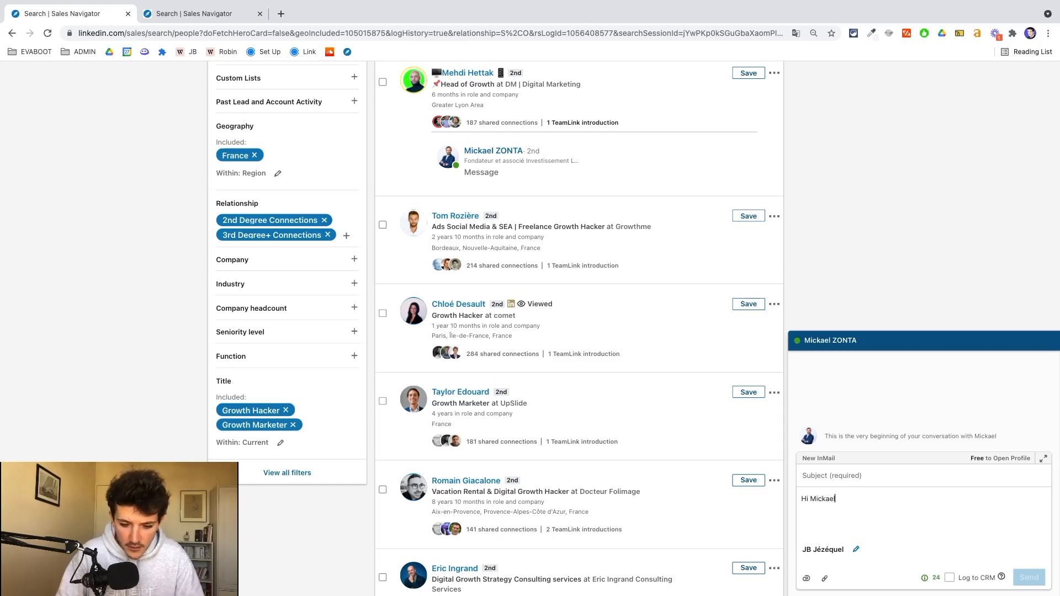
pyautogui.write('Jus')
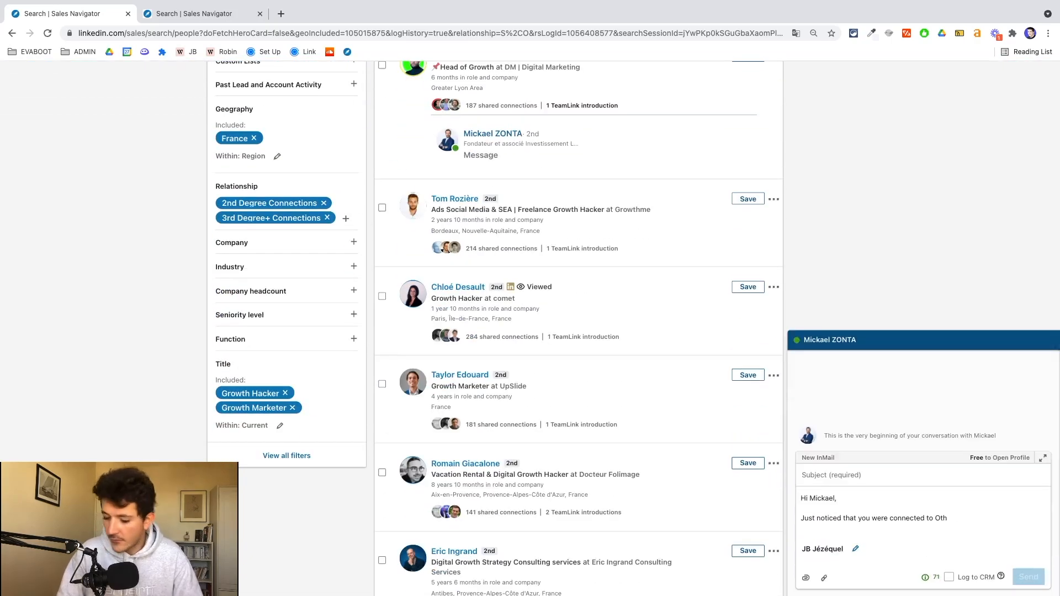
pyautogui.write('Mehdi:')
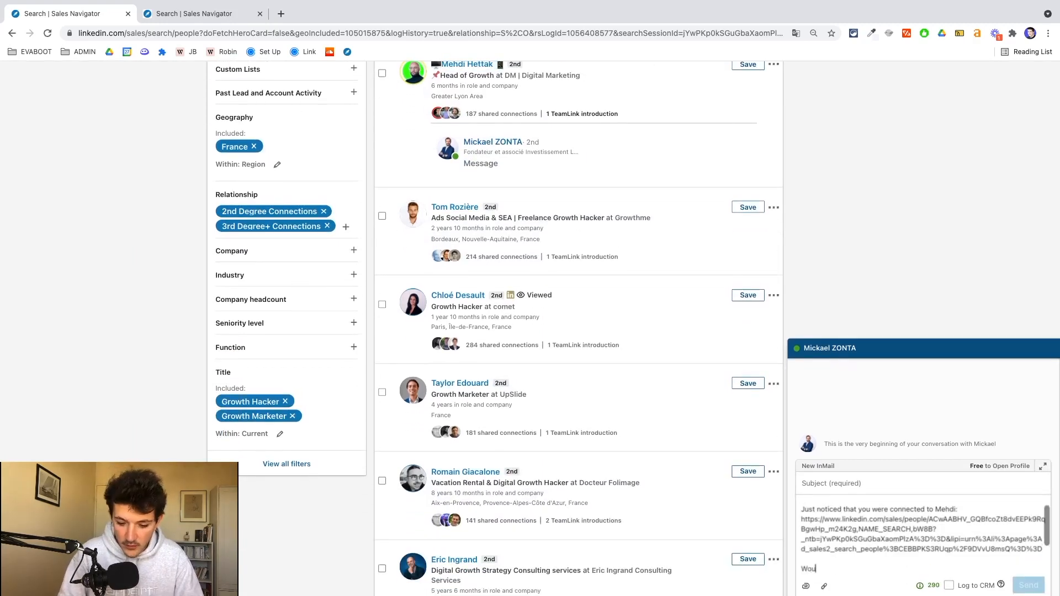
# Ask 'would it be possible to have an intro with him?' and sign off 'Best, JB'.
pyautogui.write('ld')
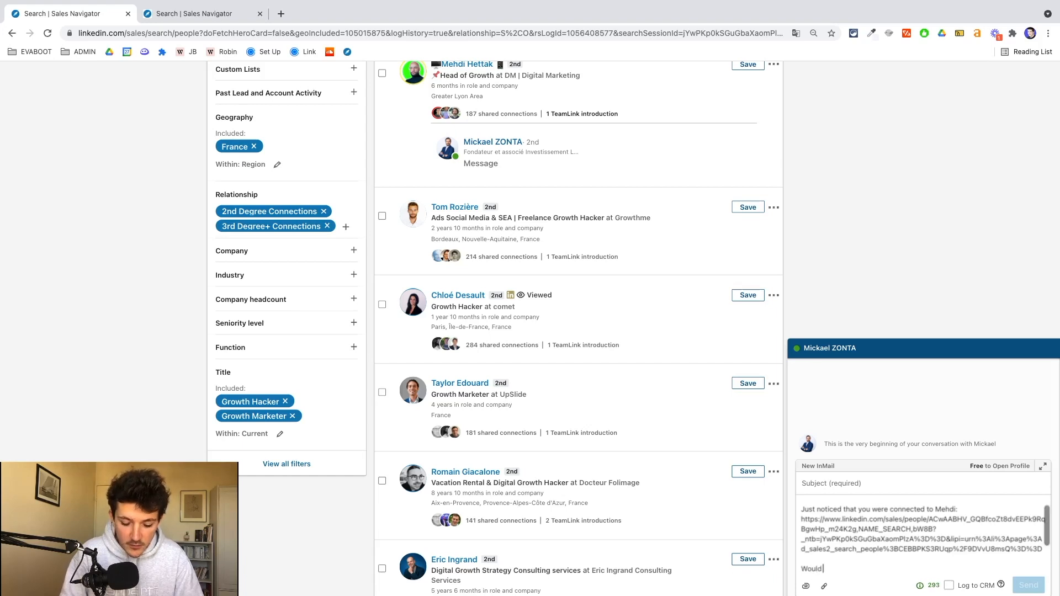
pyautogui.write('it be possible to')
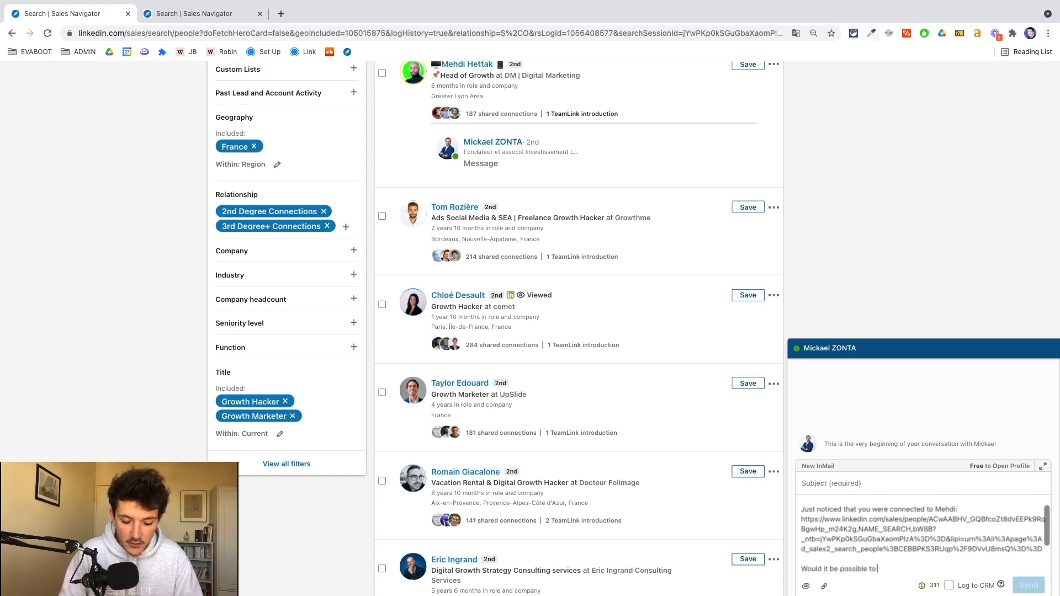
pyautogui.write('have an intro')
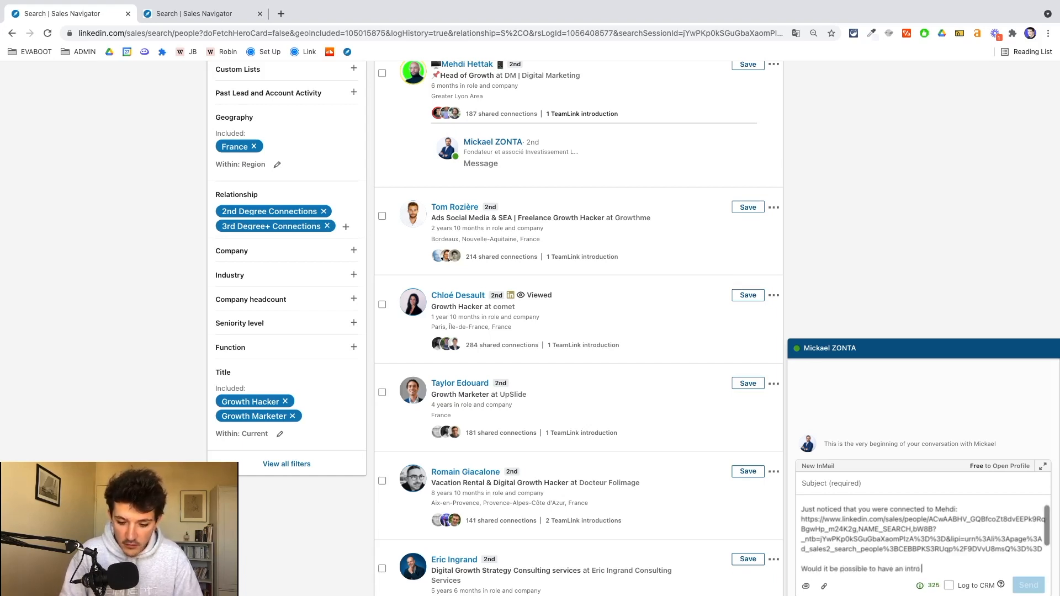
pyautogui.write('with')
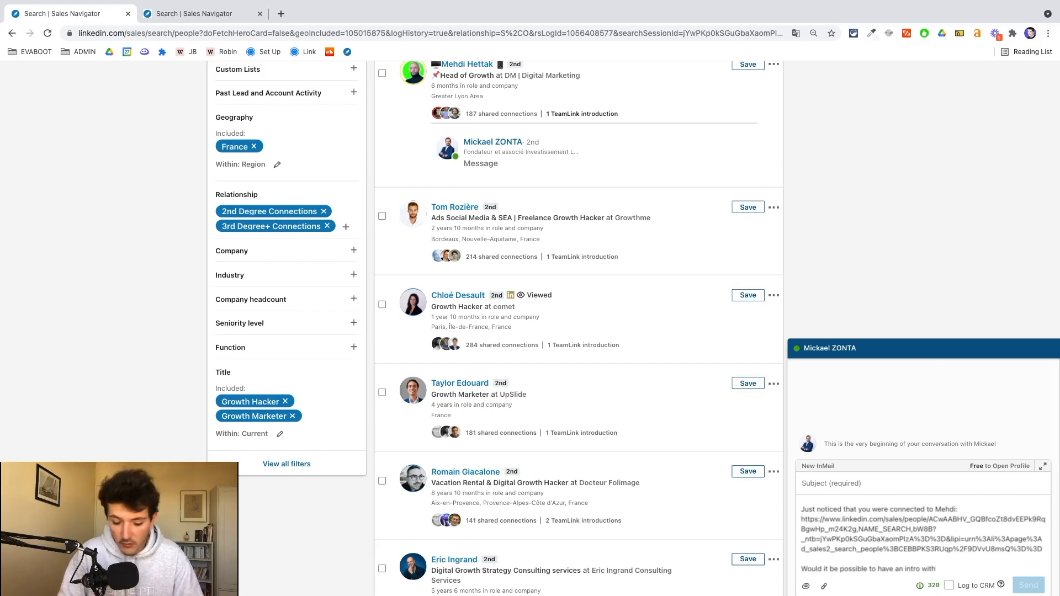
pyautogui.write('him?')
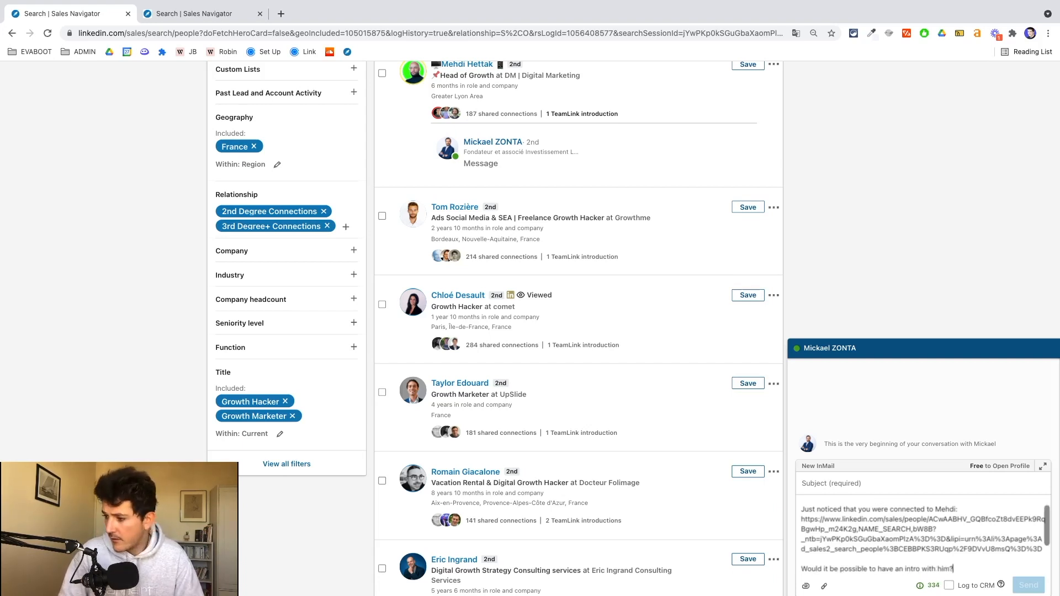
pyautogui.write('Best')
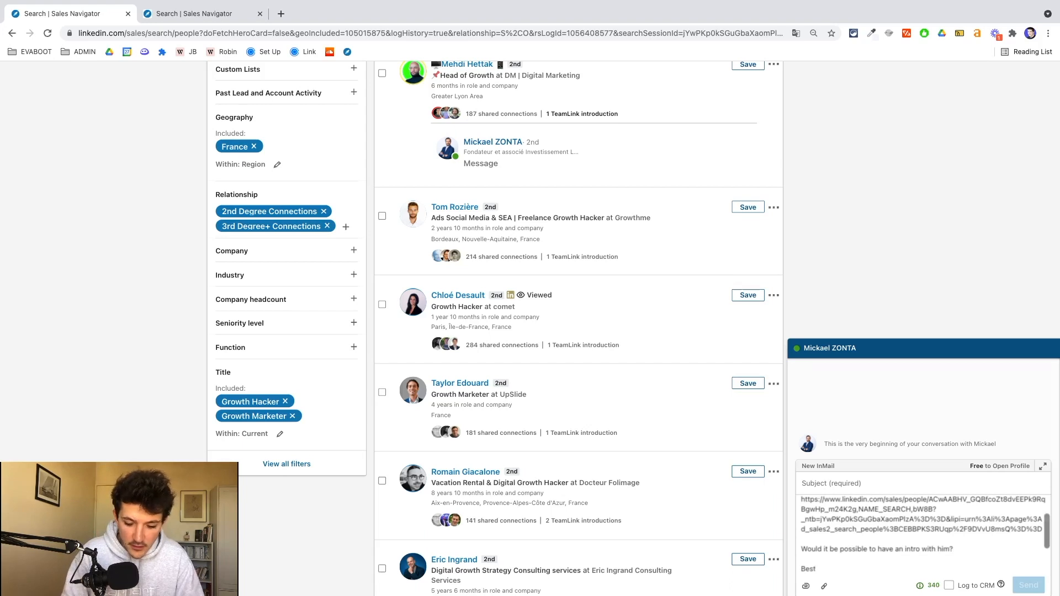
pyautogui.write('JB')
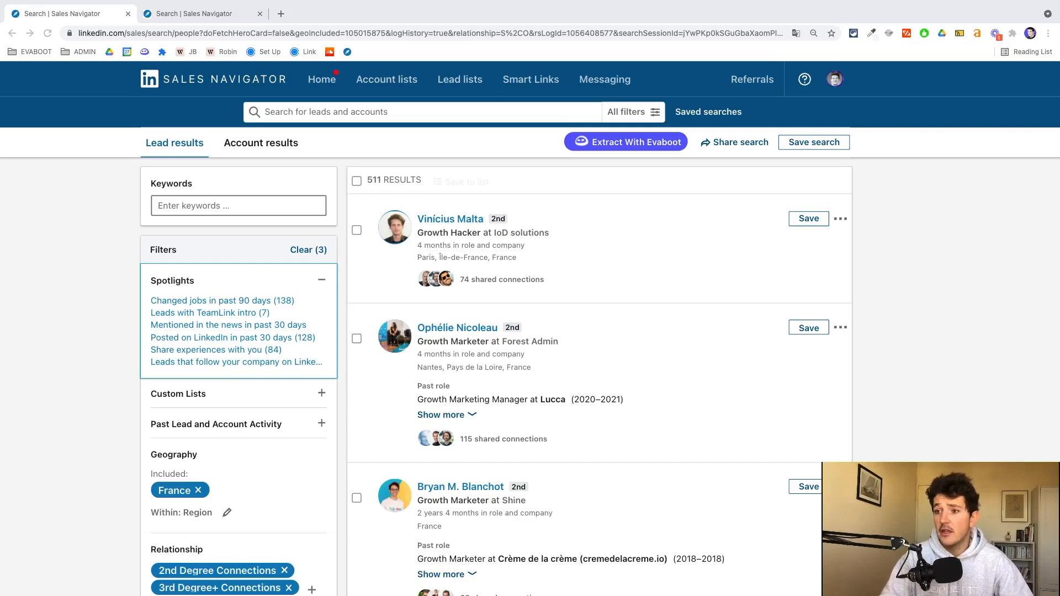
# Re-apply the 'Leads with TeamLink intro' Spotlight filter.
pyautogui.click(204, 312)
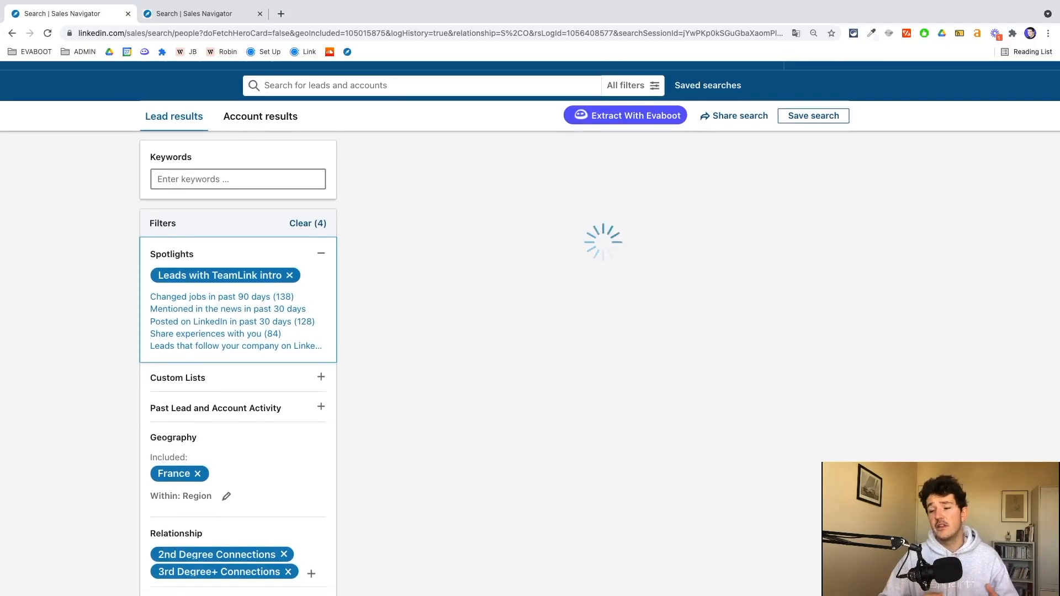